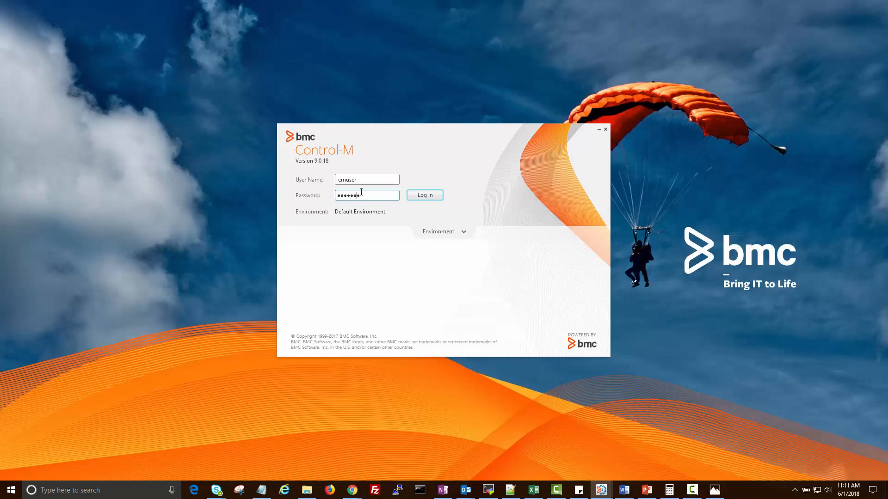
Log in to Control-M as emuser and load the Planning workspace with folder SHOUT1.
click(424, 195)
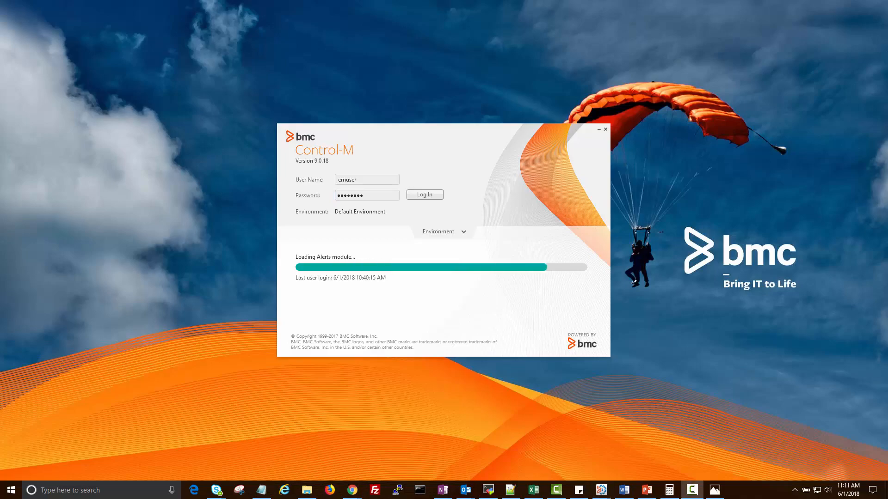
click(424, 195)
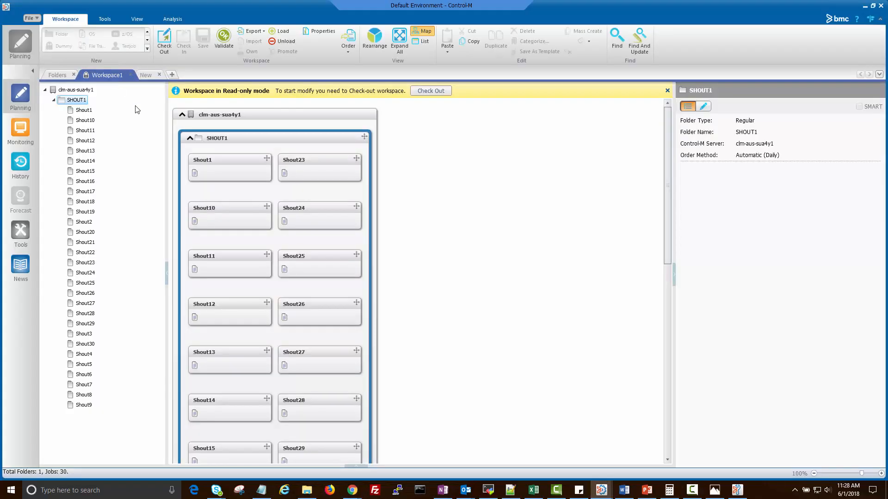
mouse_move(315, 166)
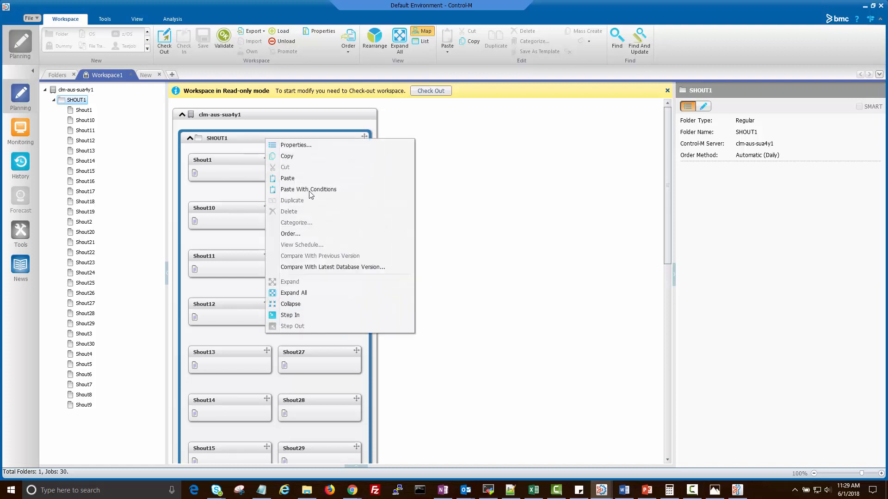
Order folder SHOUT1 in full, confirming the whole-folder prompt and submitting the order.
click(290, 234)
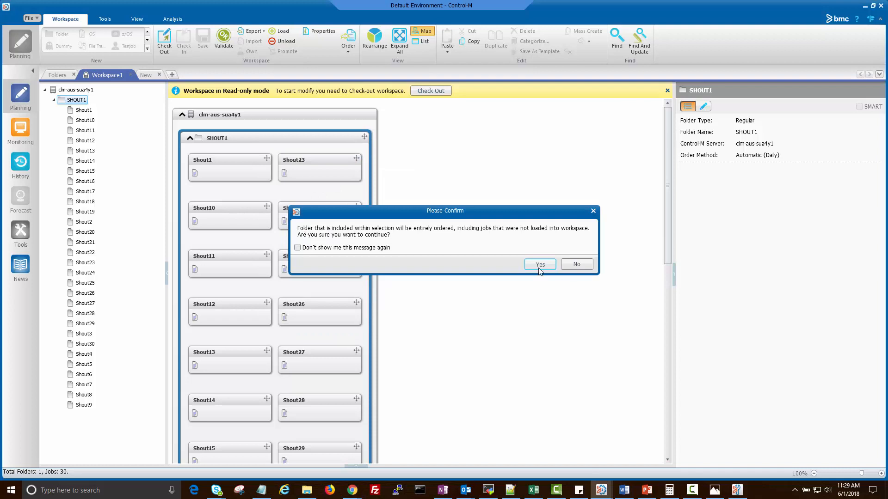
click(538, 265)
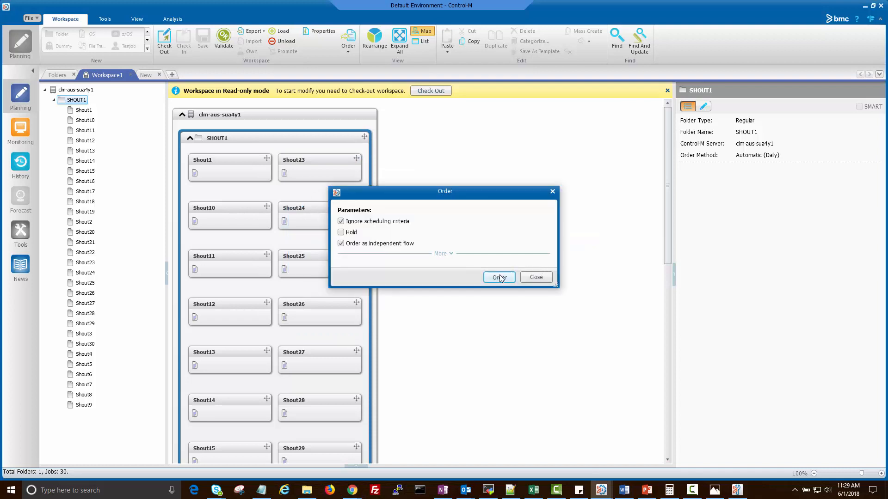
click(497, 278)
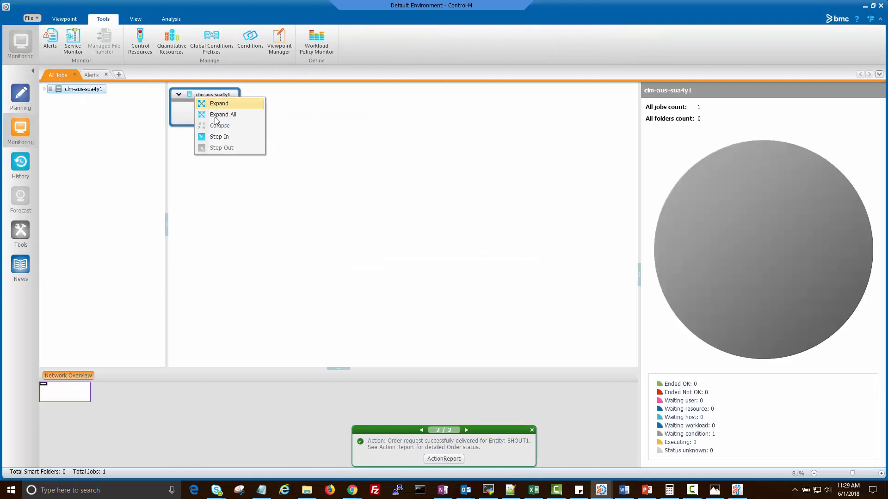
Expand all jobs under the server, locate the job behind the email-failure alert and view Shout1's log.
click(222, 114)
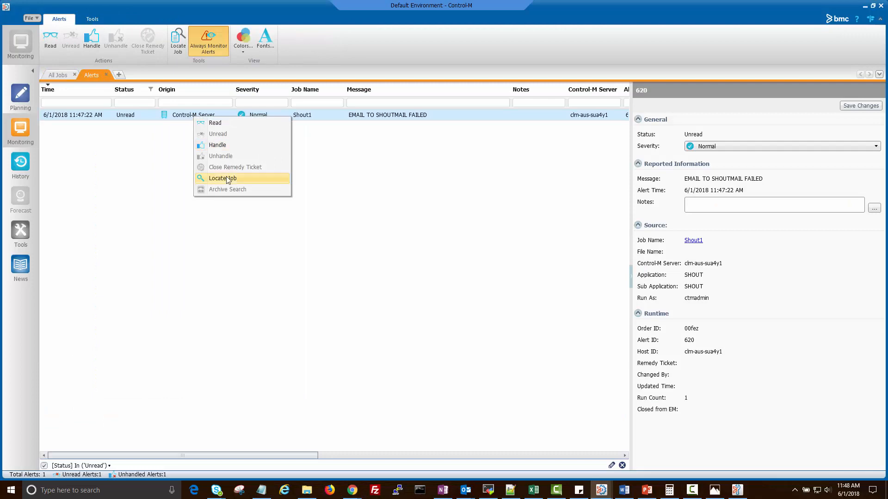
click(222, 178)
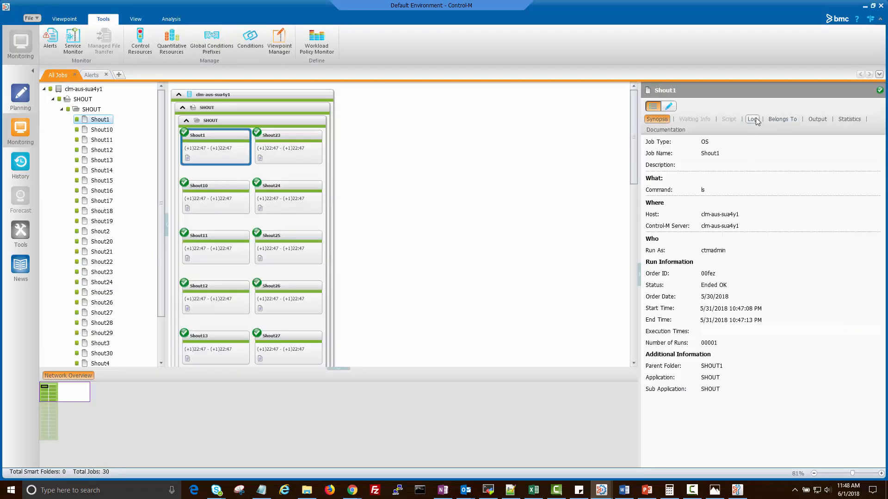
click(752, 118)
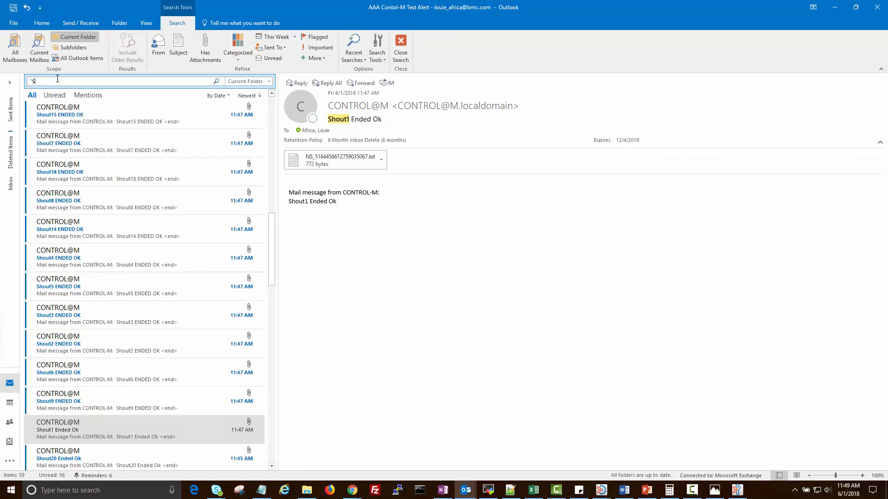
Search the mailbox for Shout1 and view the single CONTROL@M Ended Ok message found.
text(hout1)
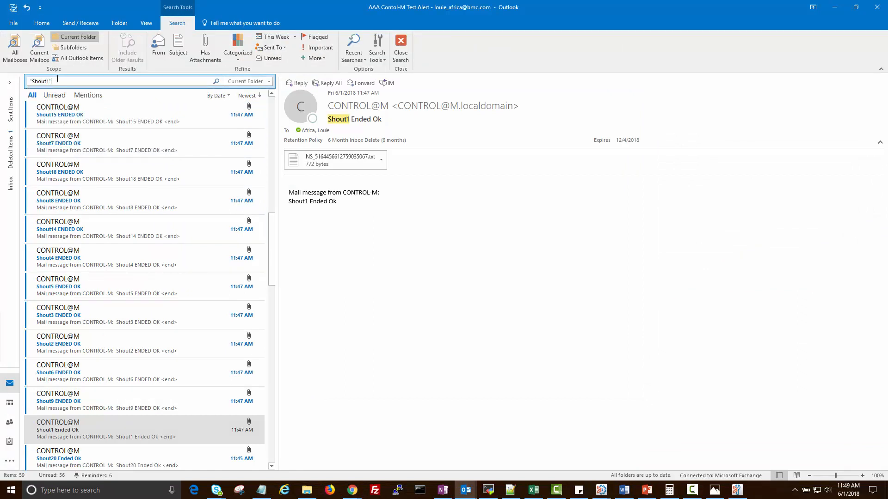
key(enter)
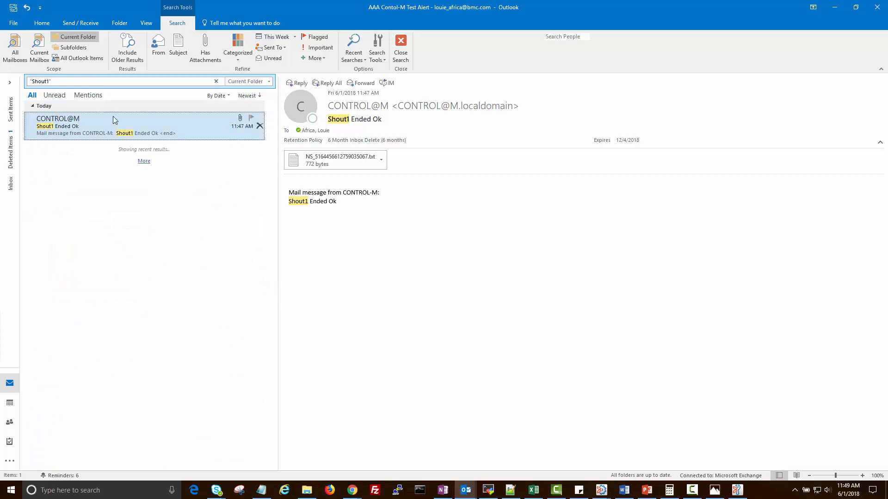
click(41, 23)
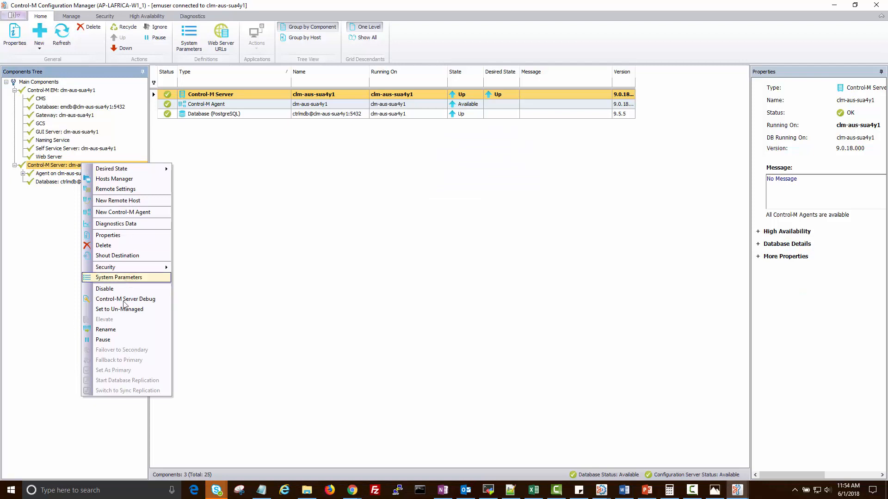
In the server's System Parameters filtered to SMTP, change MAIL_TIMEOUT from 10 to 30 and save.
click(119, 278)
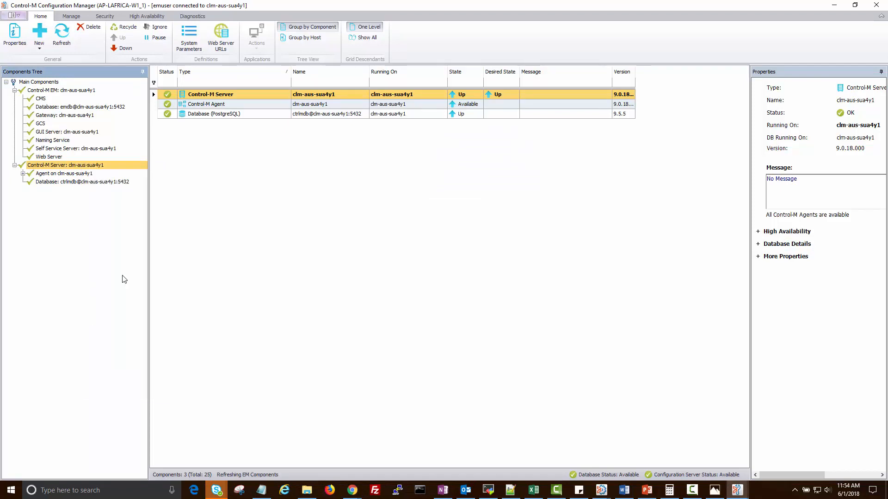
click(188, 37)
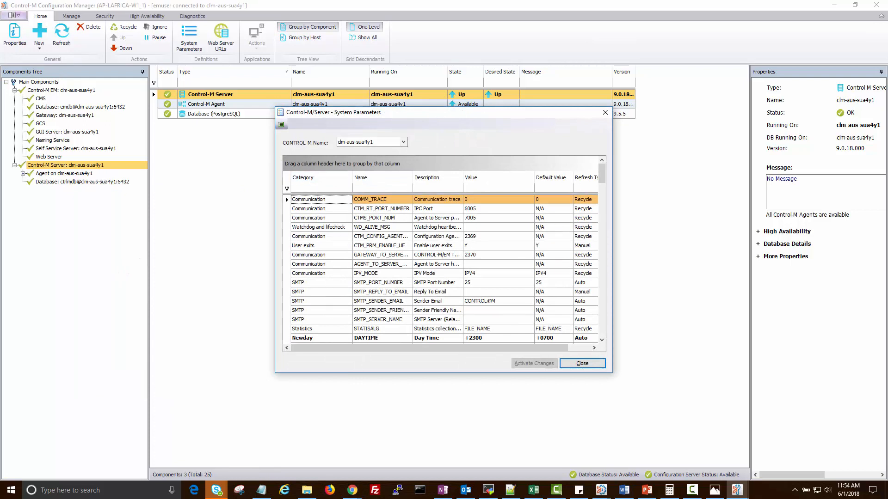
click(315, 174)
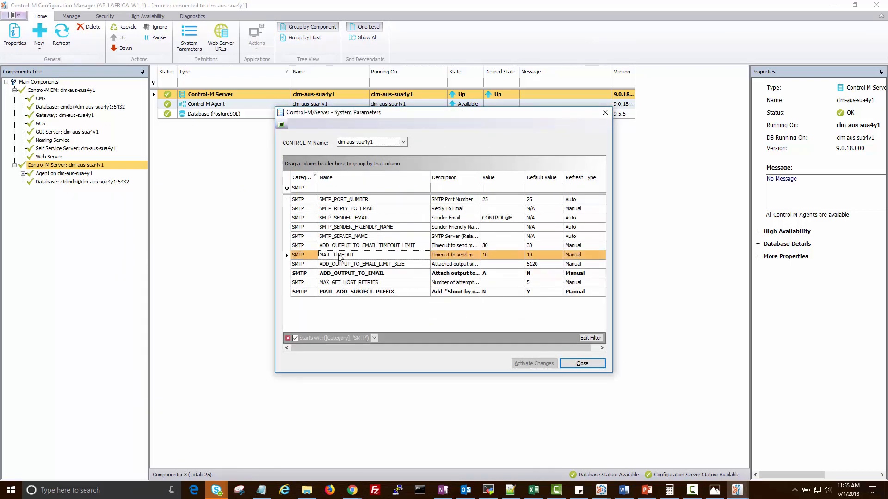
double_click(335, 254)
text(30)
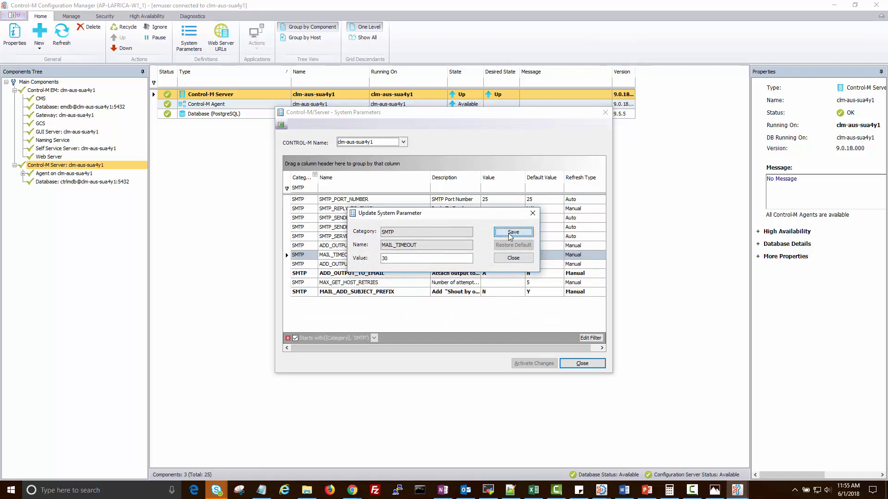
click(513, 232)
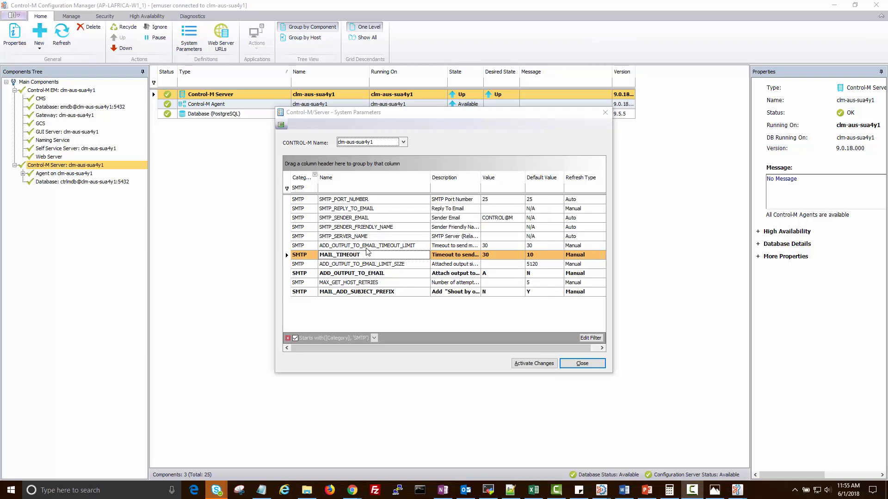
Set ADD_OUTPUT_TO_EMAIL_TIMEOUT_LIMIT to 100 and save it.
double_click(366, 245)
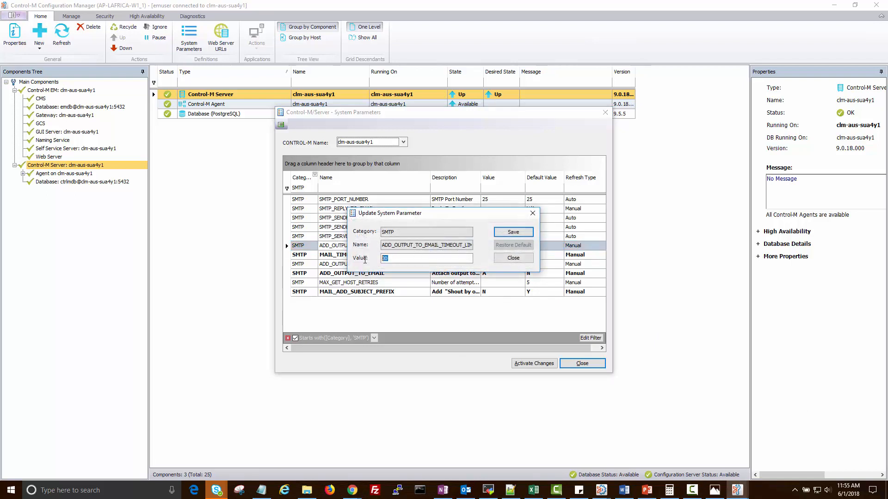
text(100)
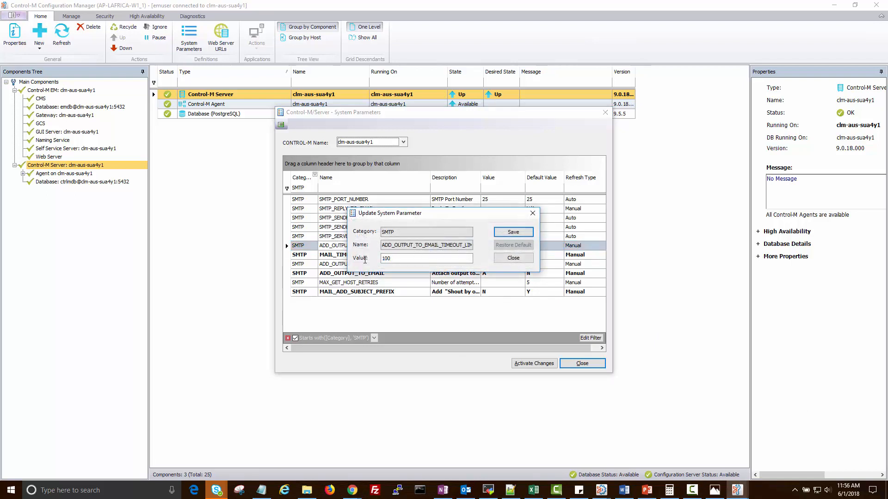
click(512, 232)
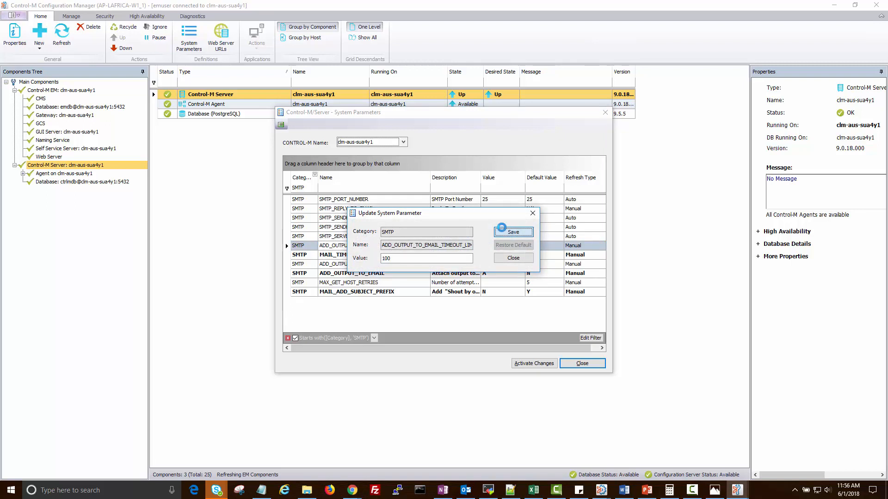
click(512, 232)
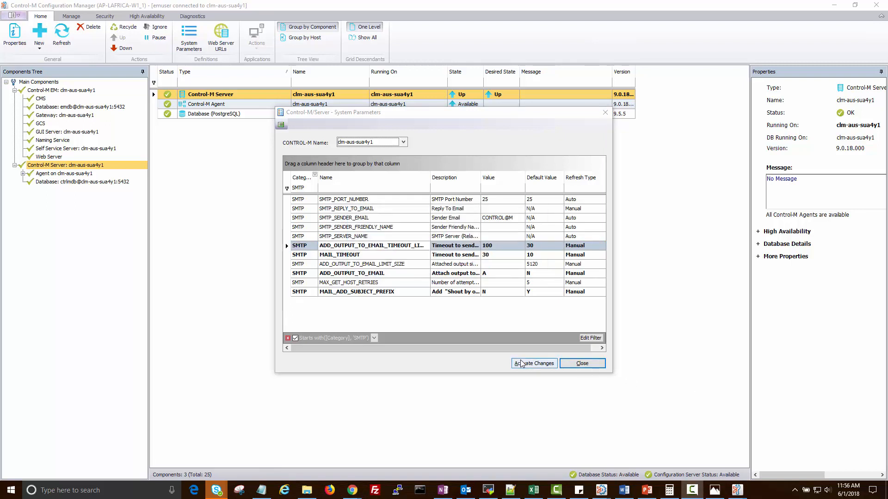
Activate the changed parameters on the server, confirming the manual-refresh prompt, and close System Parameters.
click(533, 363)
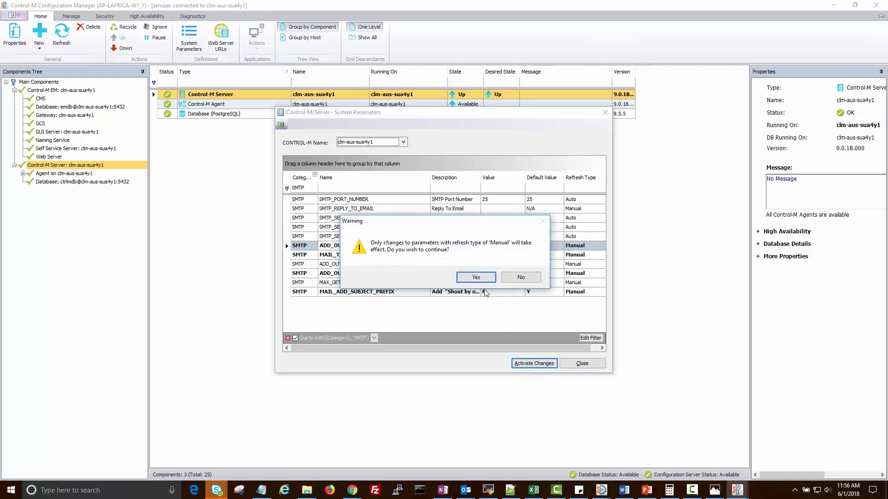
click(475, 277)
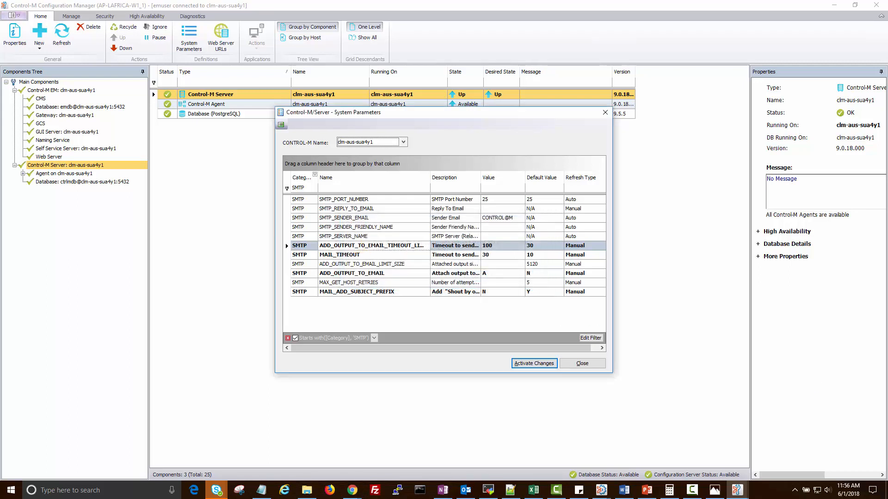
click(532, 363)
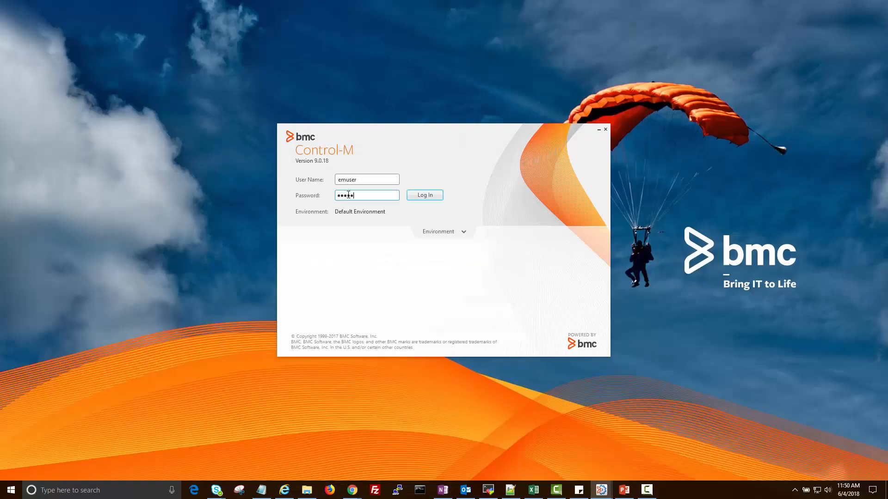
Log in to Control-M again and bring folder SHOUT1 back up in a Planning workspace.
click(424, 194)
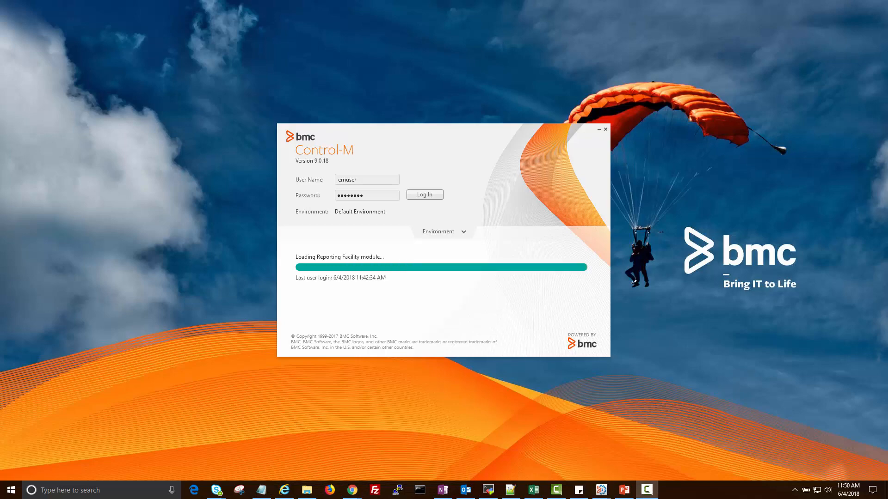
click(424, 194)
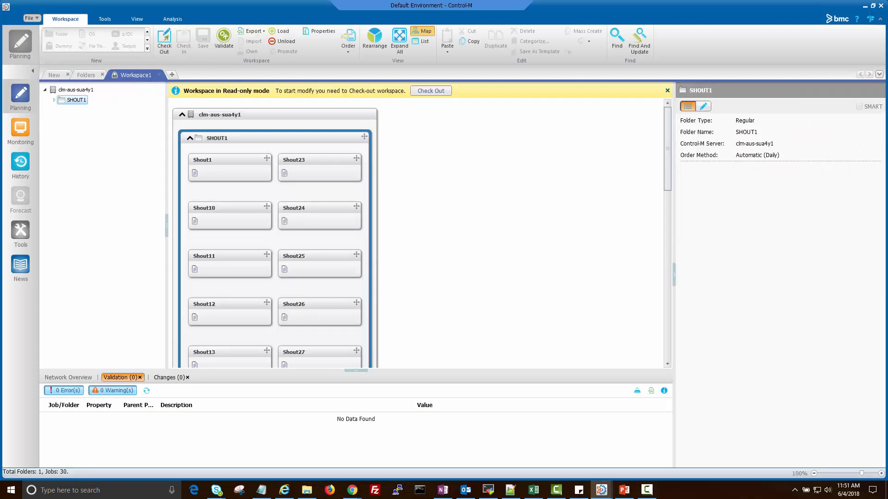
Order folder SHOUT1 again in full from its context menu, confirming and submitting the order.
right_click(270, 143)
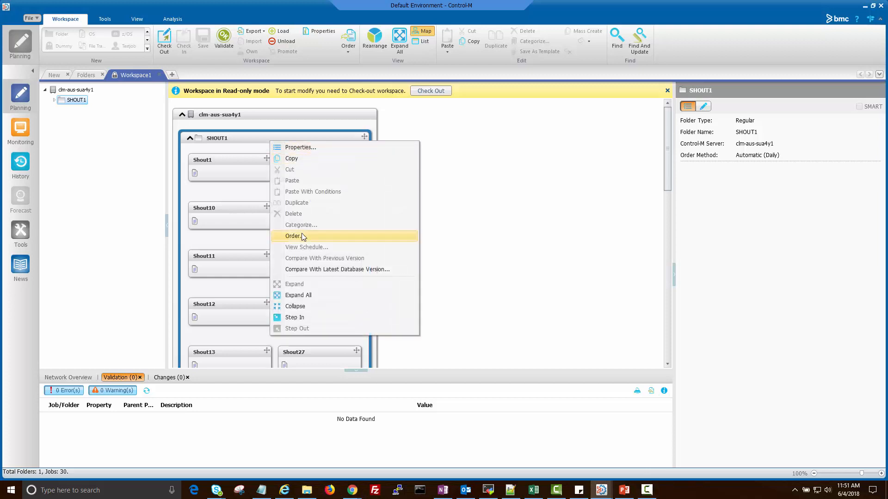
click(293, 236)
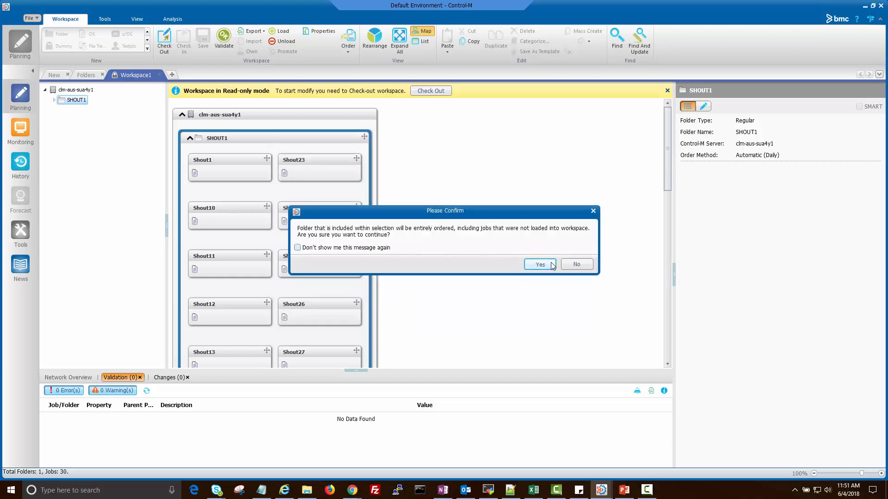
click(539, 264)
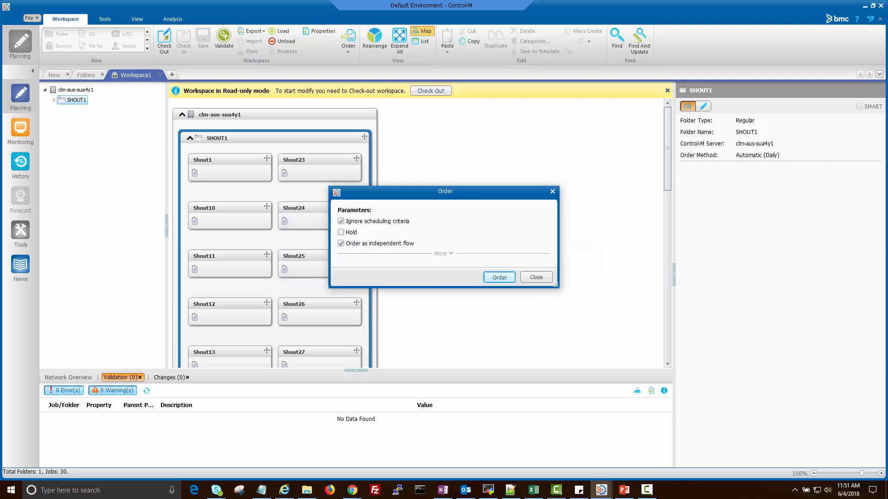
click(499, 278)
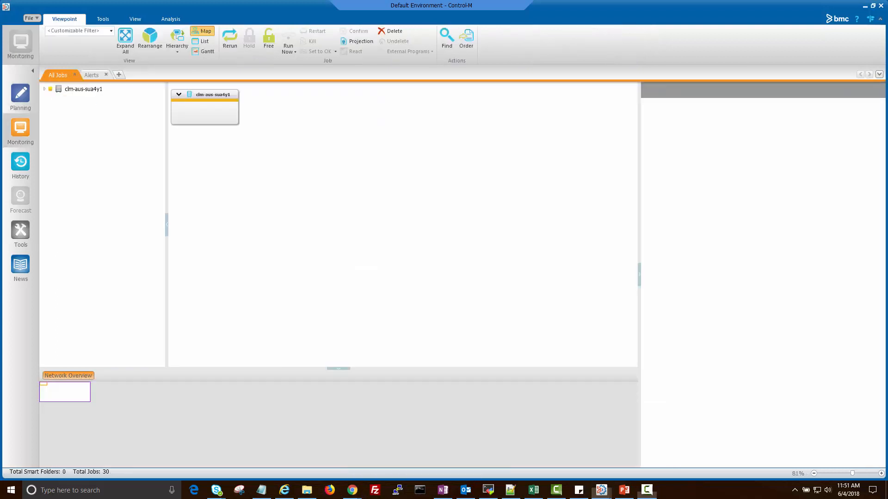
Expand the server and SHOUT folder to see all 30 jobs ended OK, then view the empty Alerts list.
click(83, 89)
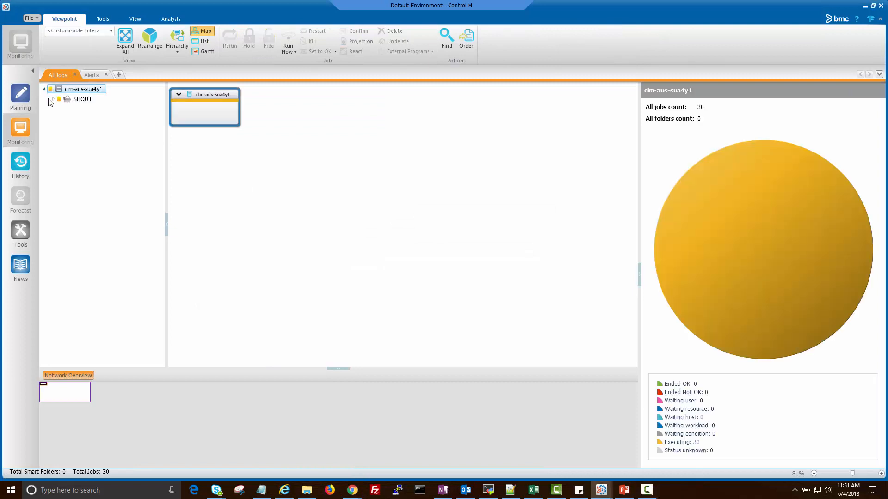
click(59, 99)
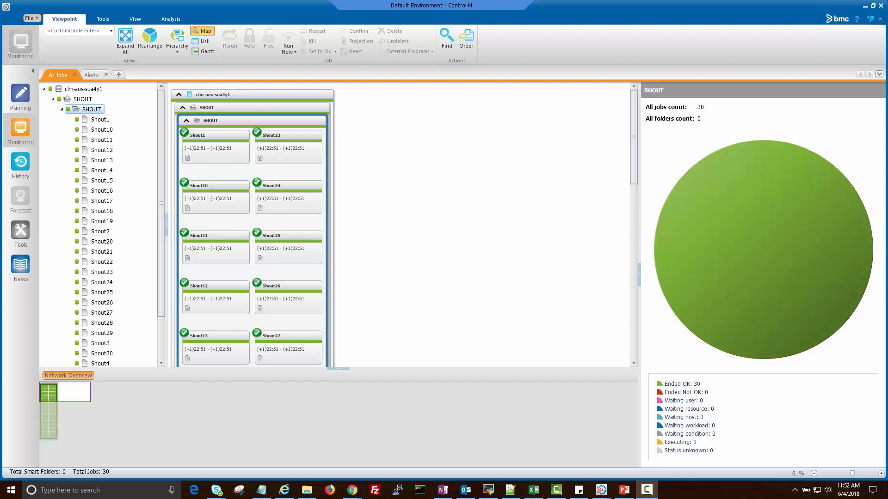
mouse_move(101, 82)
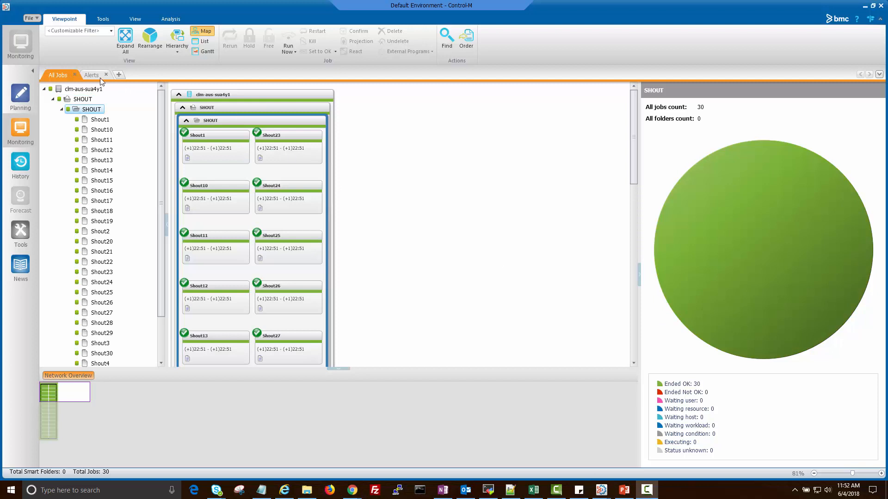
click(91, 74)
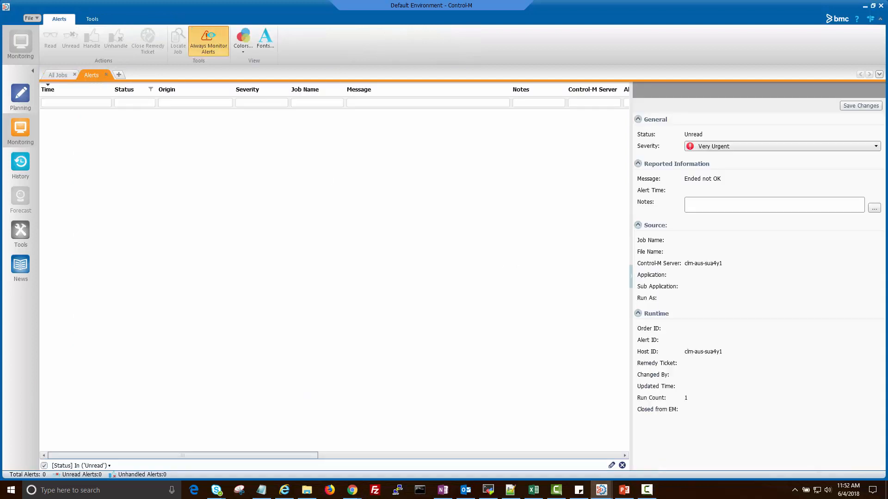